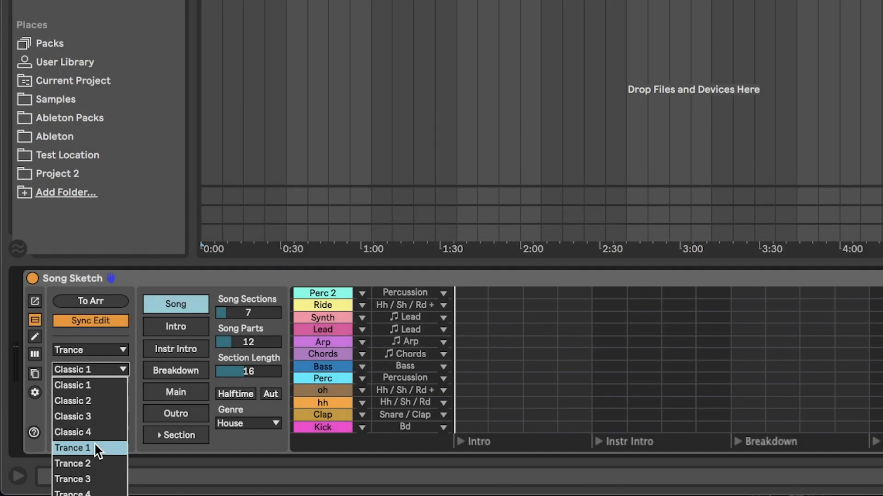
# - Choose the Trance 1 variation from the Trance dropdown in Song Sketch
pyautogui.click(72, 448)
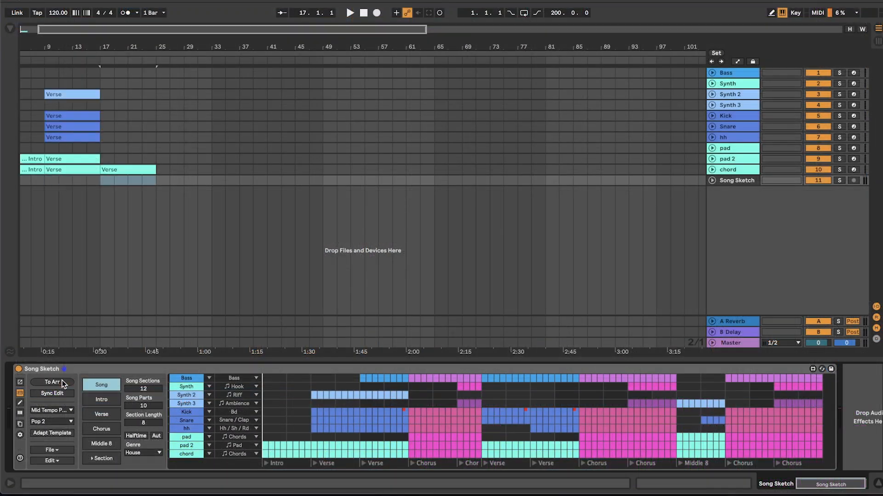
# - Send the Pop 2 sketch to Arrangement, laying out Chorus, Verse and Middle 8 clips to bar 93
pyautogui.click(51, 383)
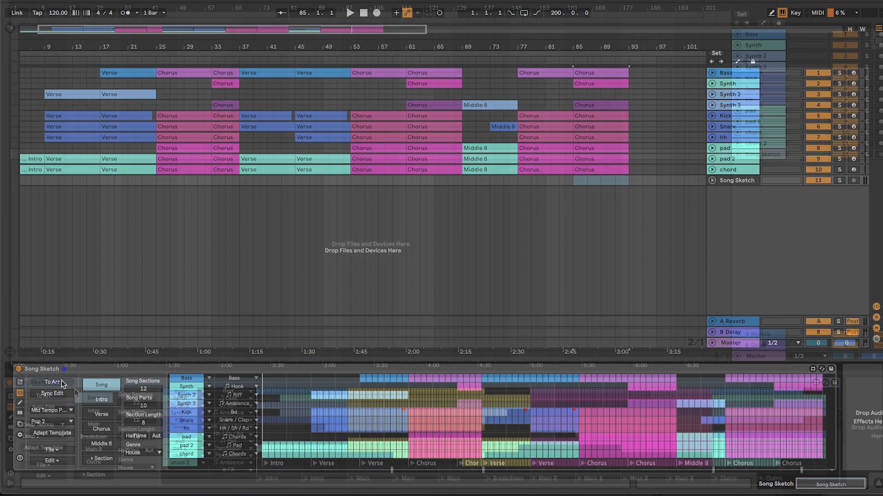